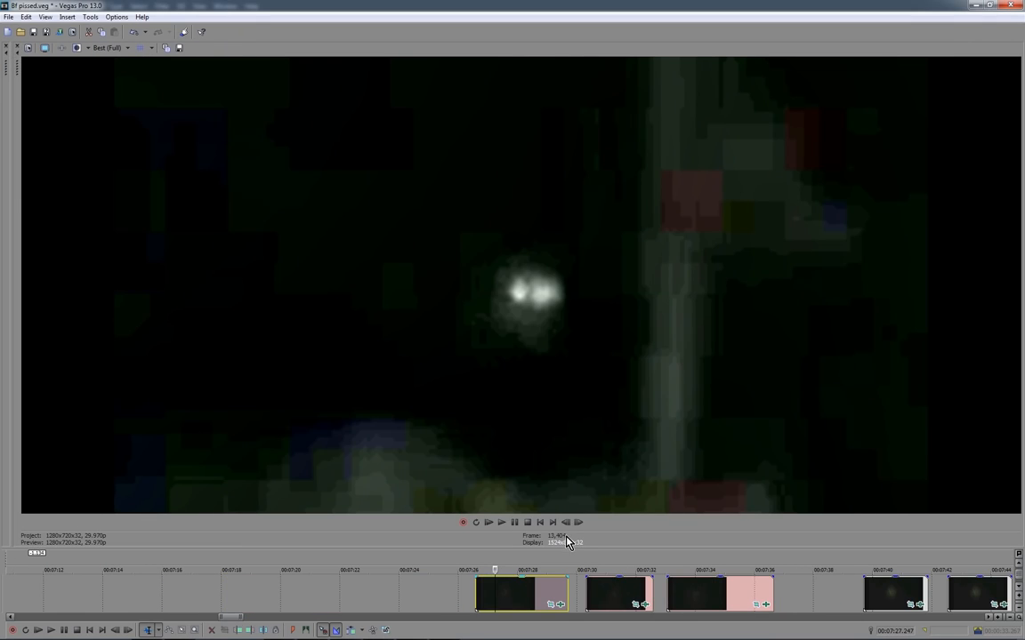
mouse_move(526, 594)
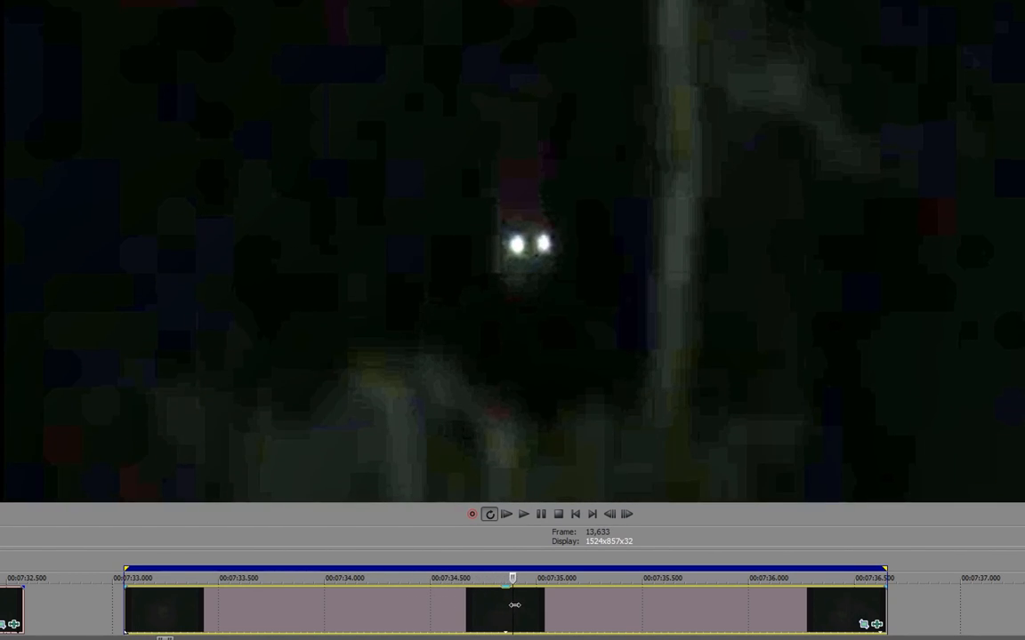
Jump the playhead to the later glowing-figure clip so it shows in the preview.
left_click(633, 598)
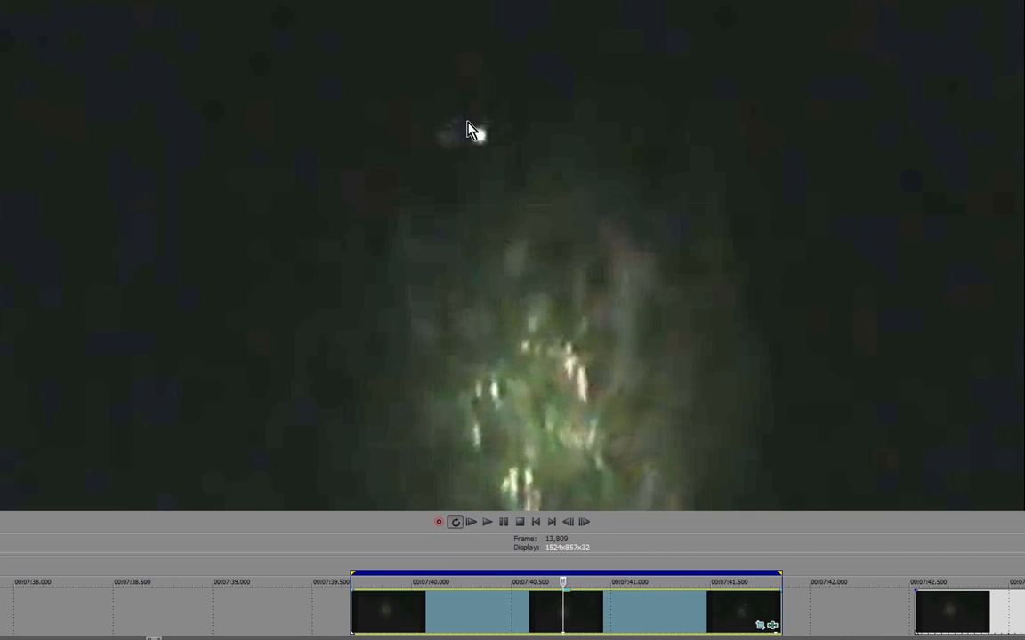
mouse_move(603, 411)
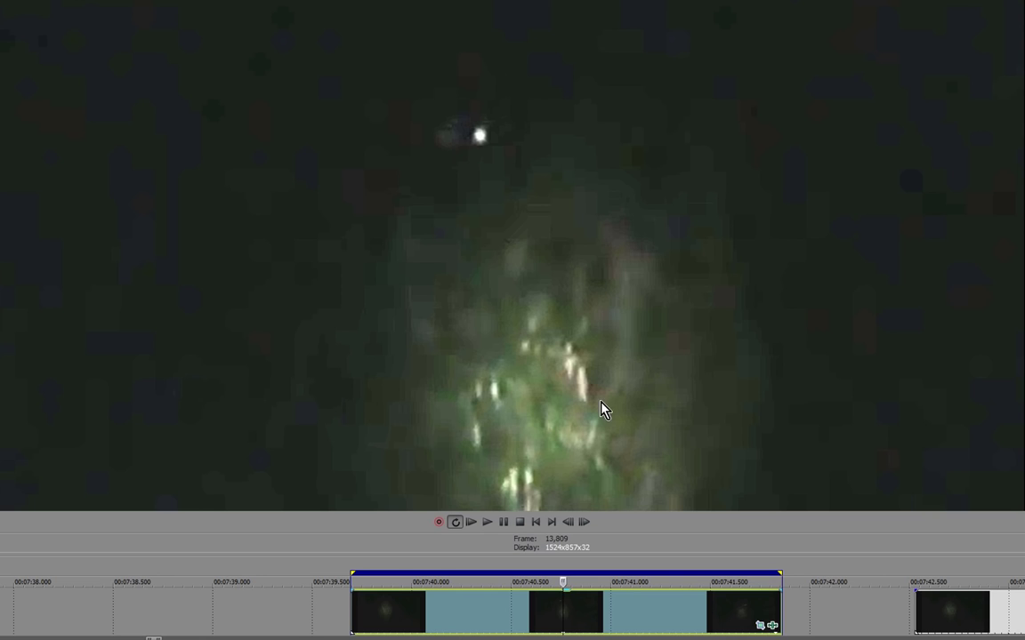
mouse_move(566, 614)
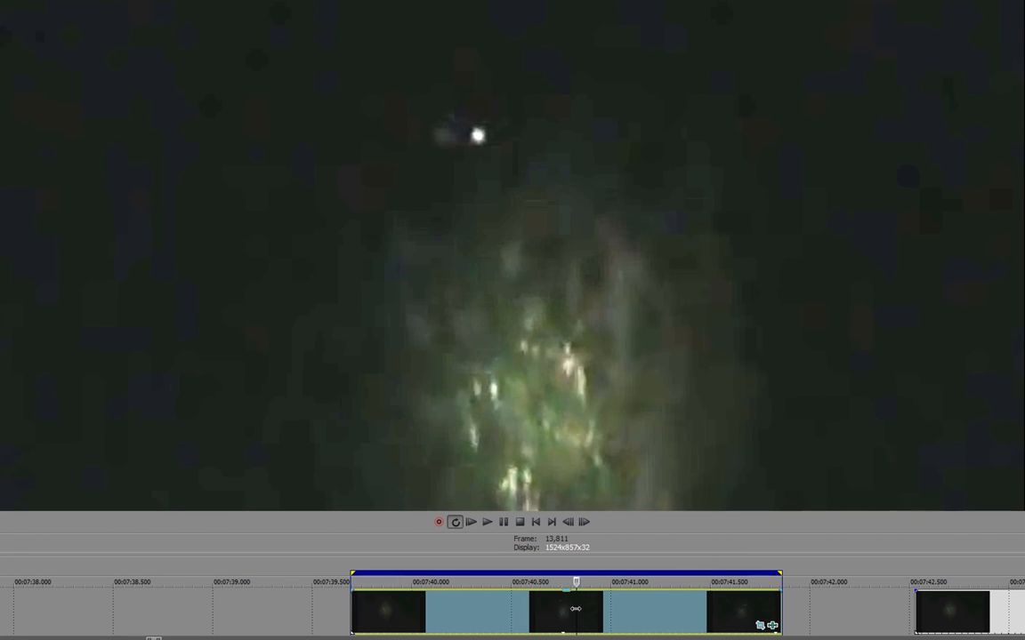
left_click(484, 523)
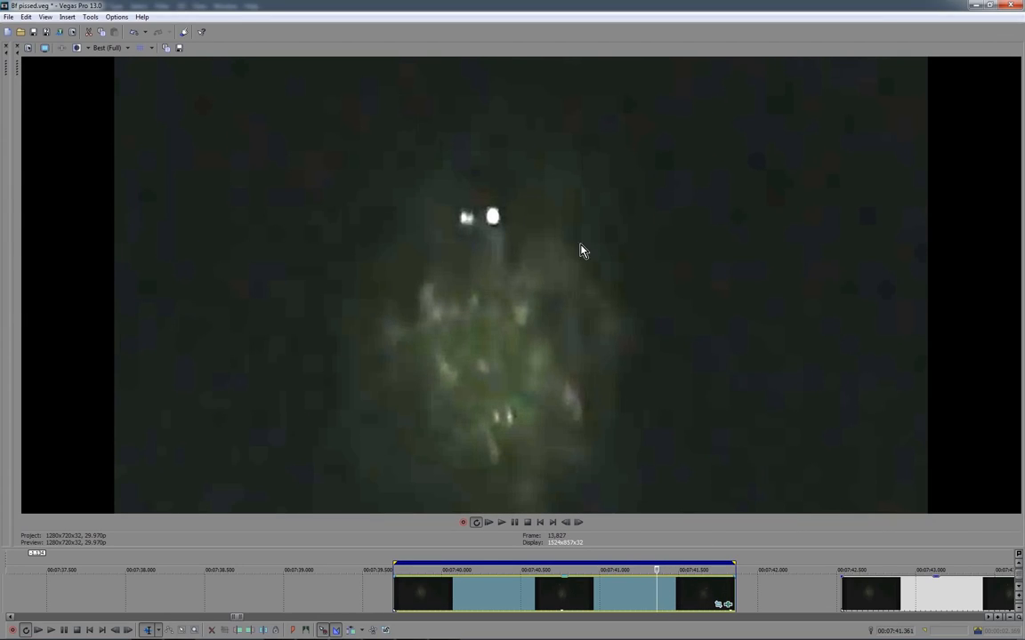
mouse_move(598, 308)
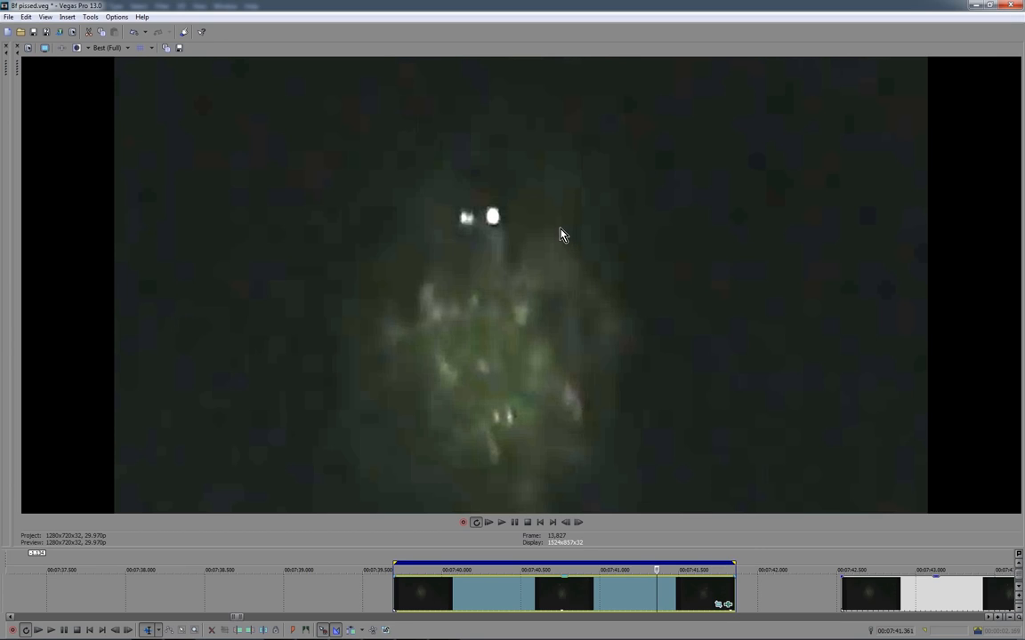
mouse_move(505, 263)
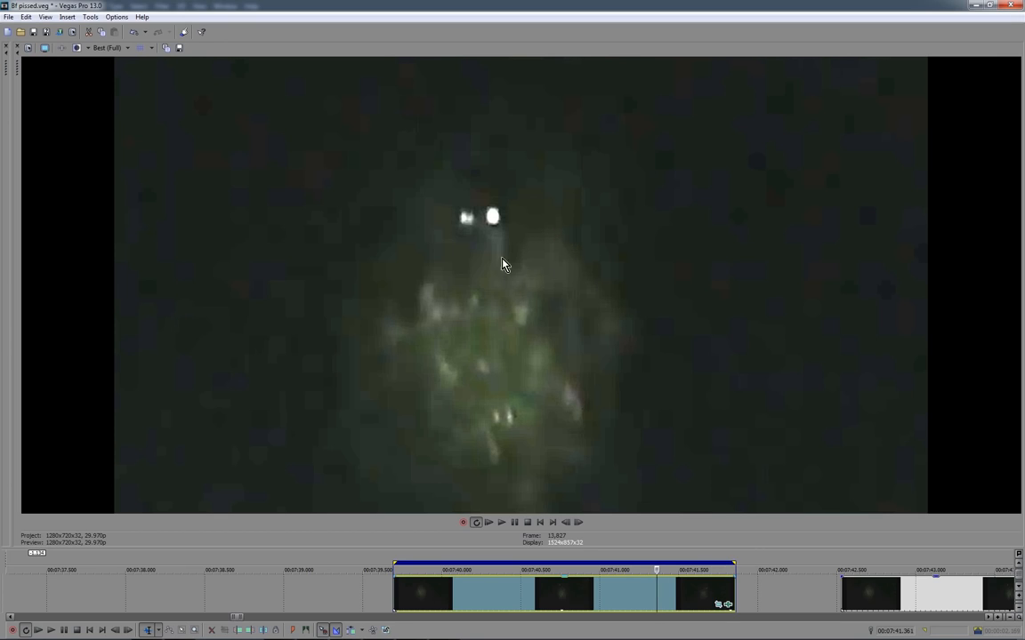
mouse_move(555, 230)
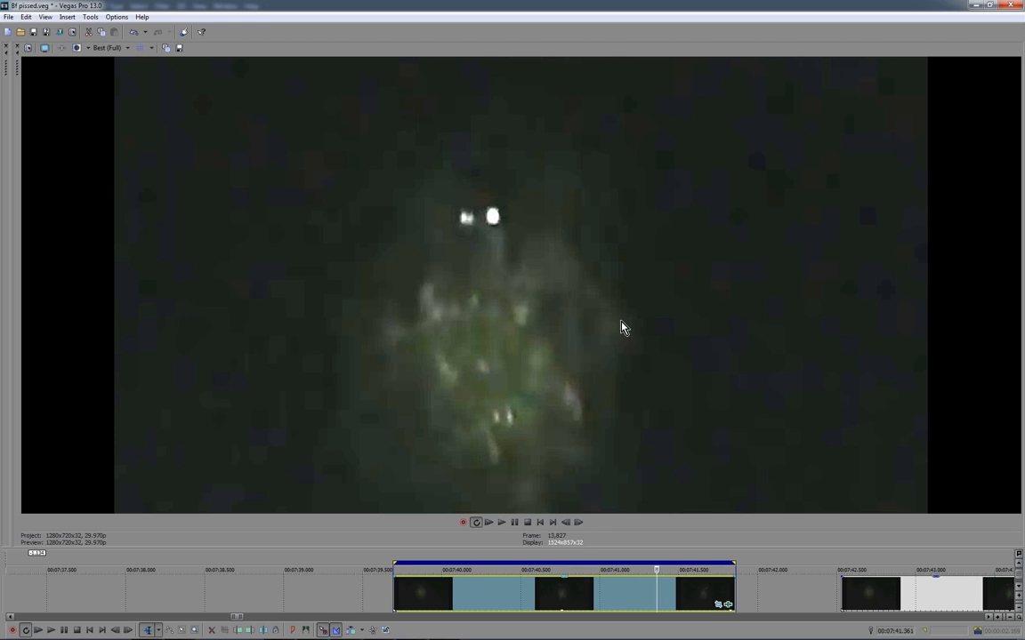
mouse_move(723, 622)
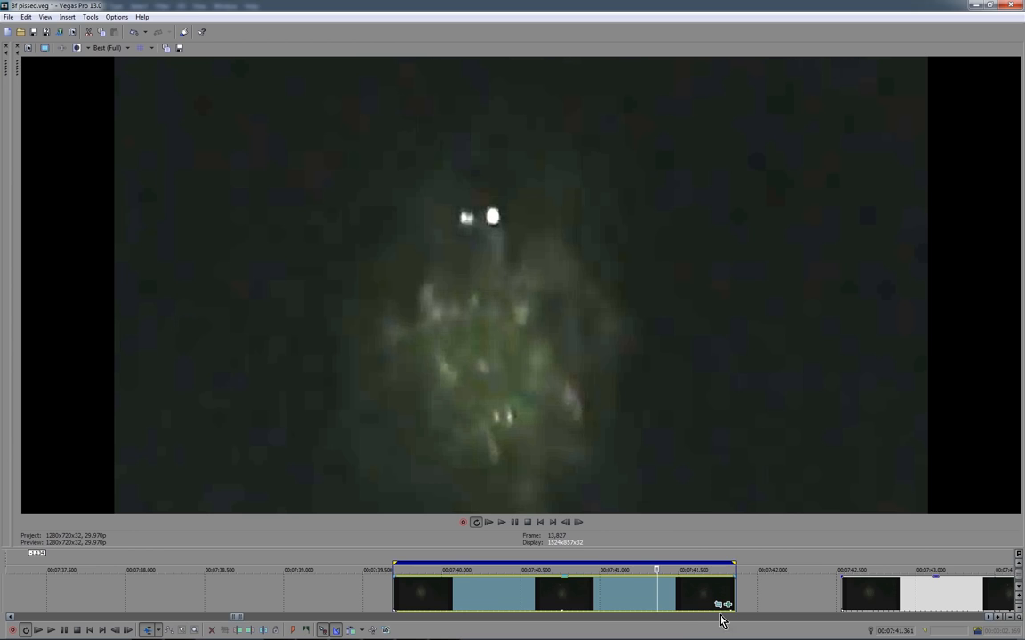
Lower the clip's brightness and raise its contrast in Sony Brightness and Contrast.
left_click(717, 605)
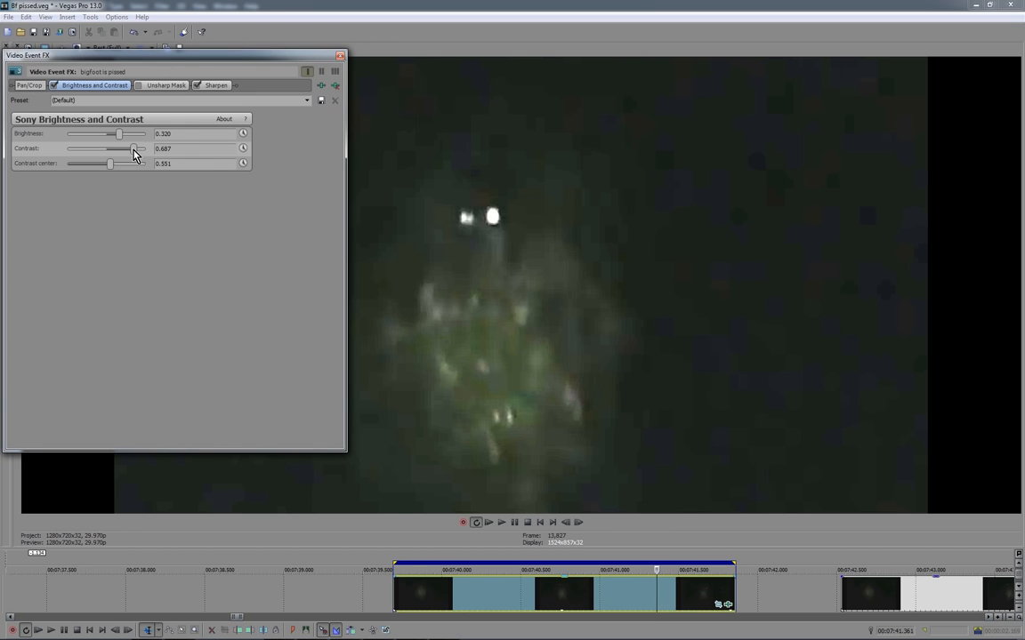
left_click_drag(131, 149, 141, 149)
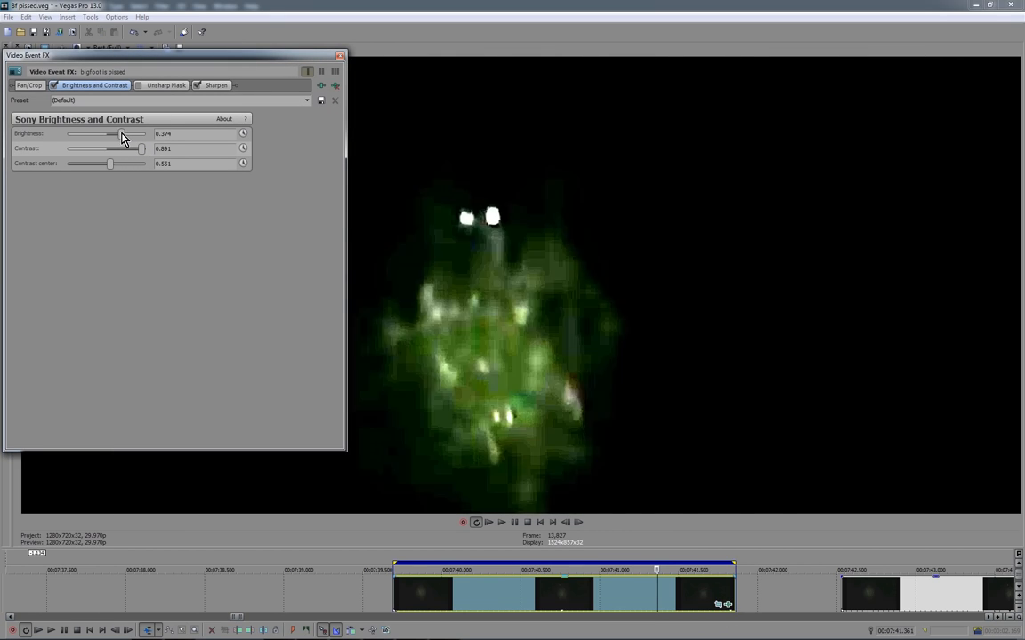
left_click_drag(116, 134, 121, 133)
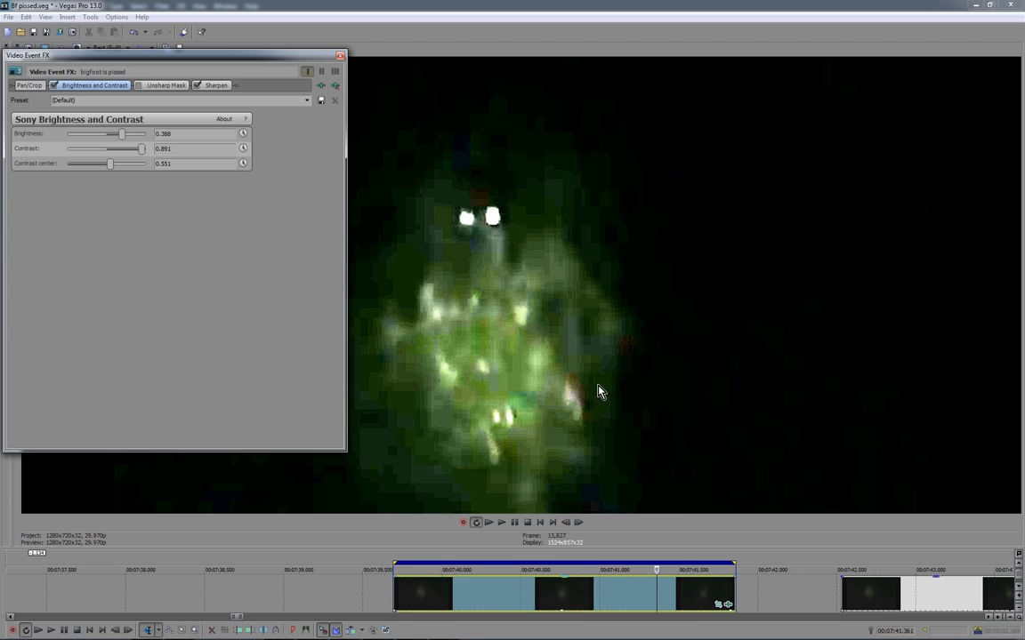
mouse_move(569, 254)
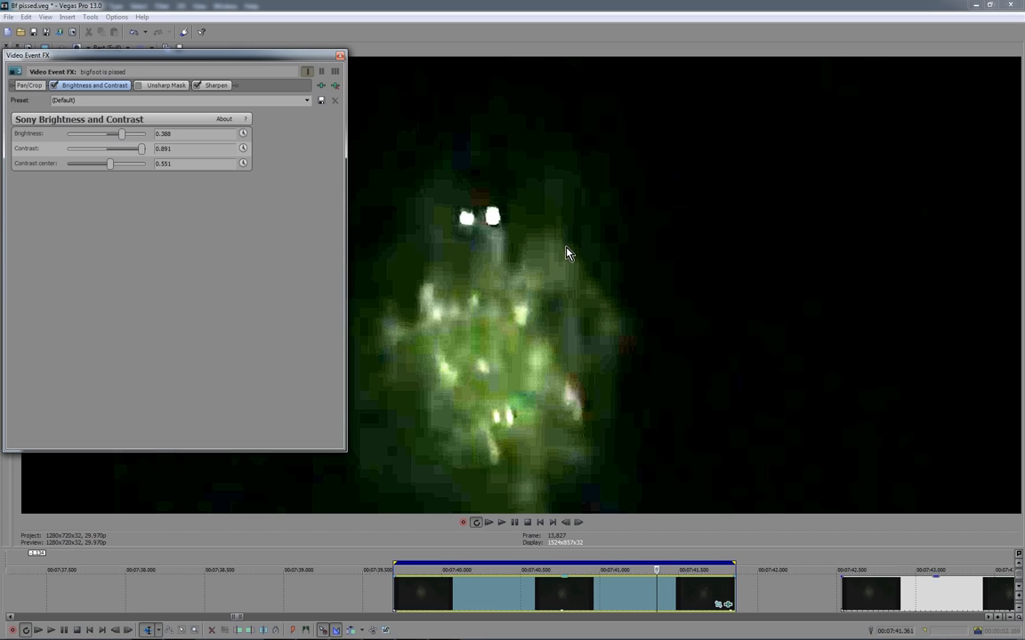
mouse_move(614, 322)
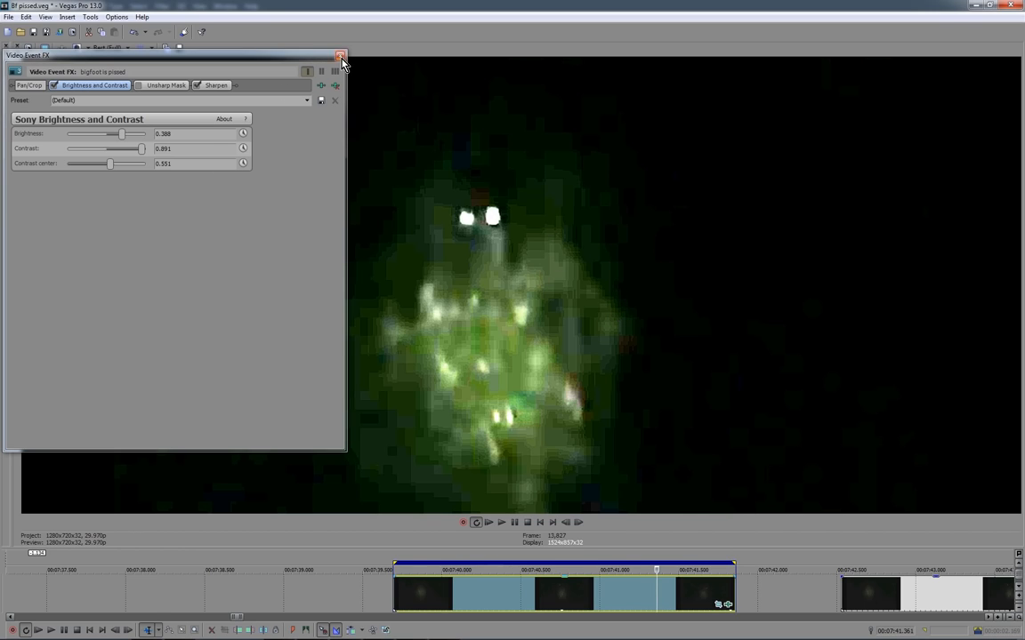
left_click(343, 54)
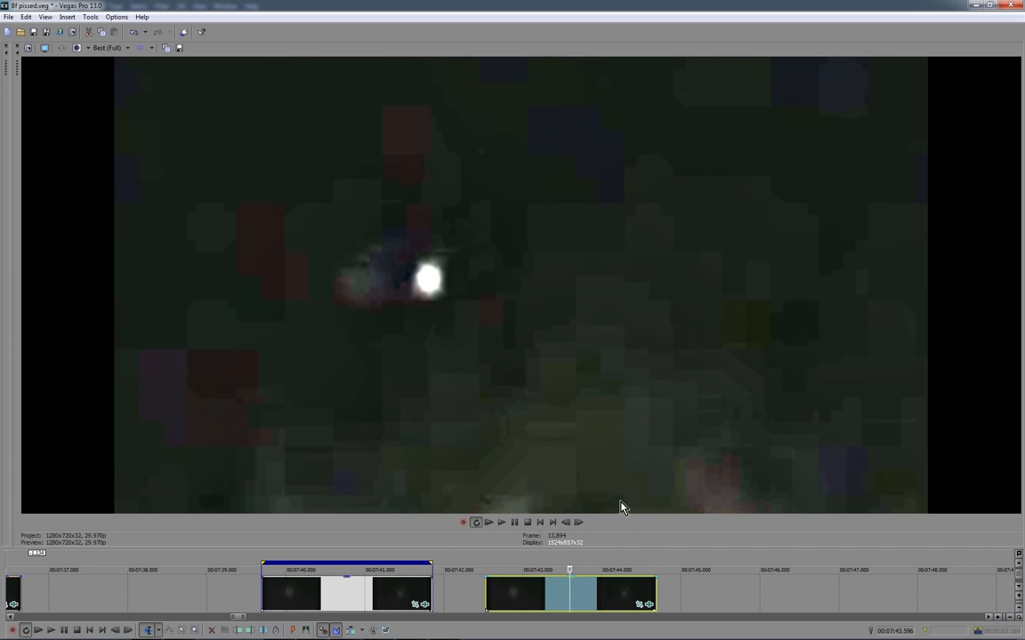
mouse_move(367, 270)
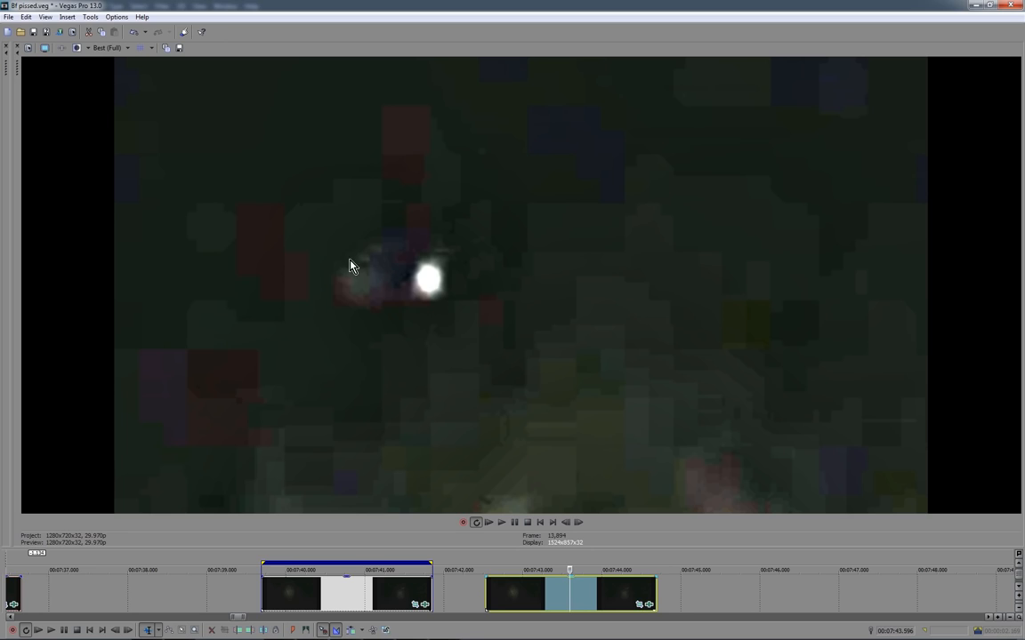
mouse_move(391, 263)
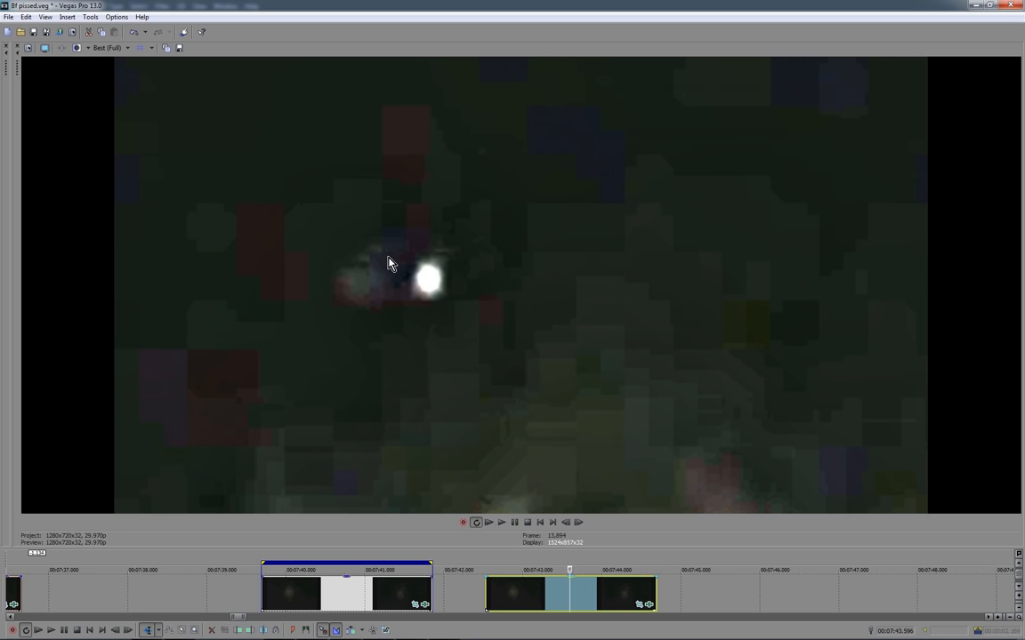
mouse_move(616, 446)
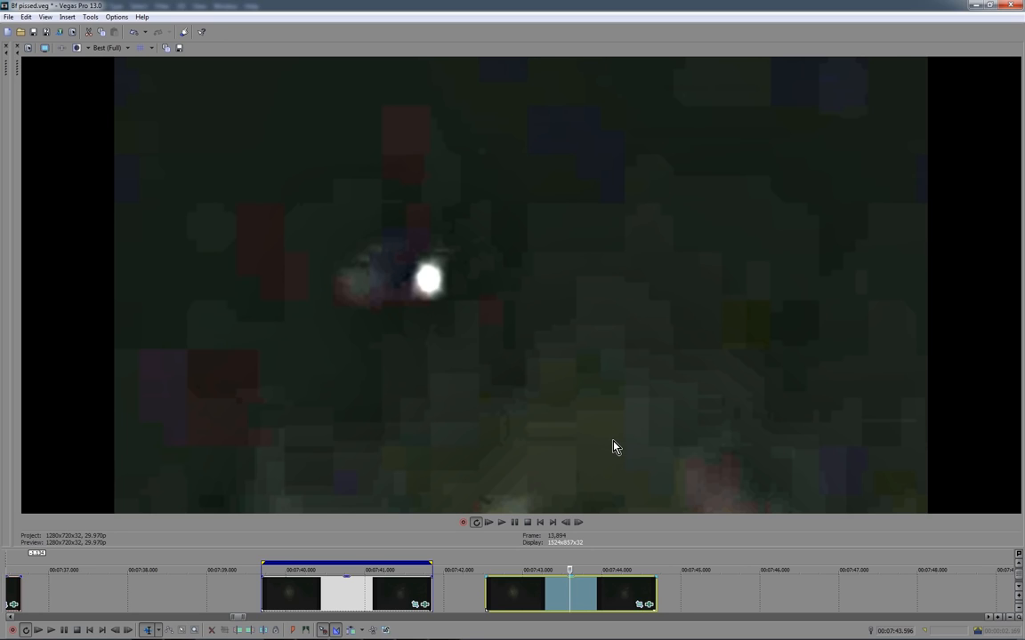
mouse_move(568, 598)
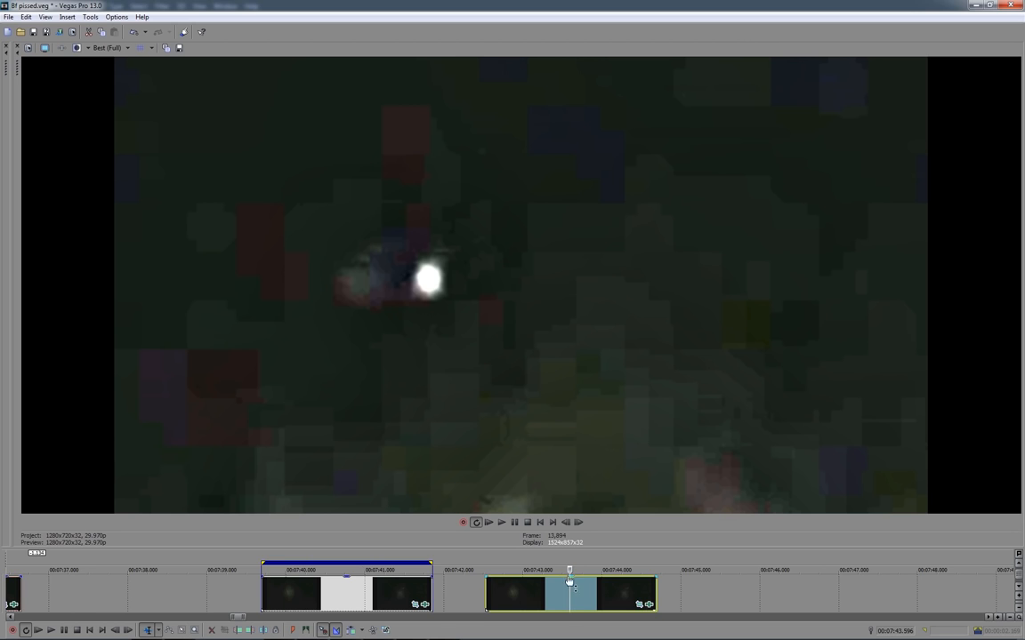